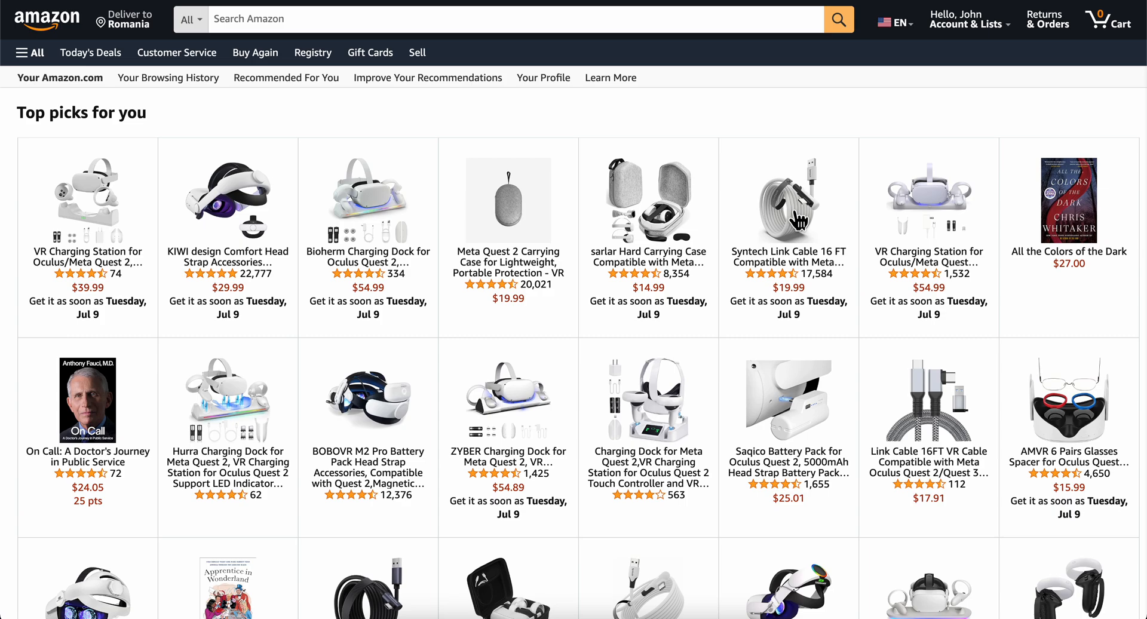
pyautogui.moveTo(738, 335)
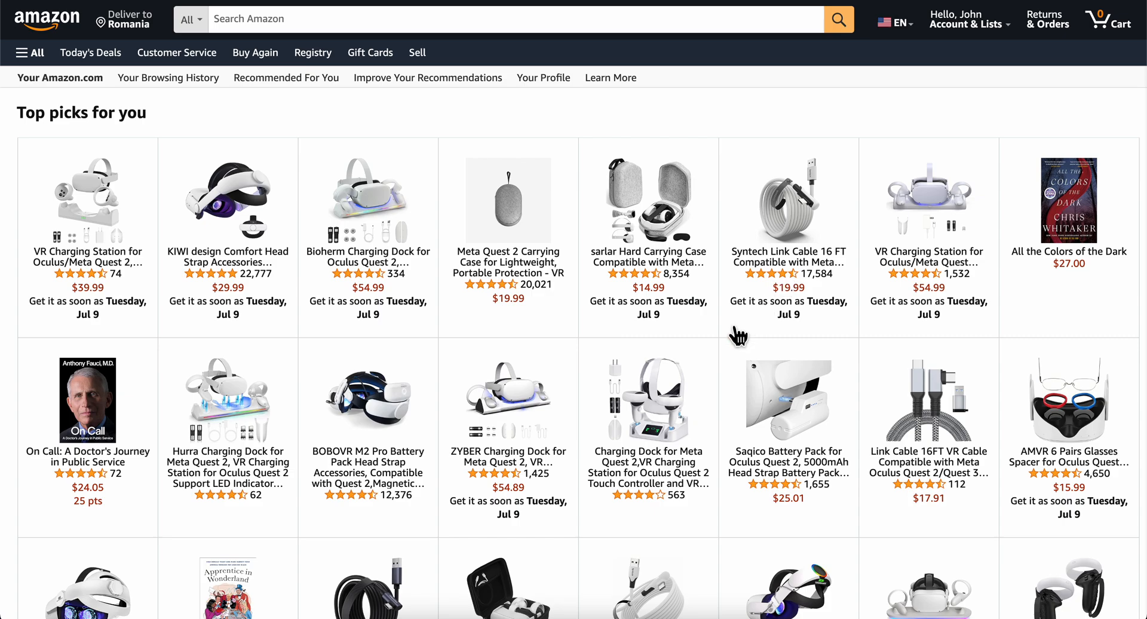
pyautogui.scroll(-3)
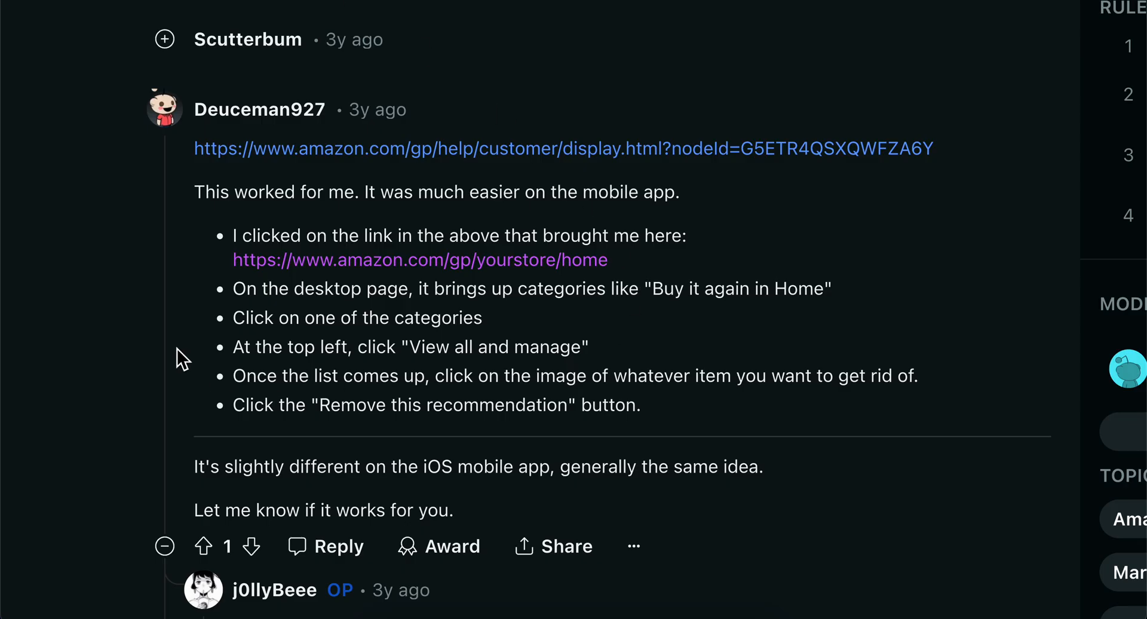
pyautogui.moveTo(564, 198)
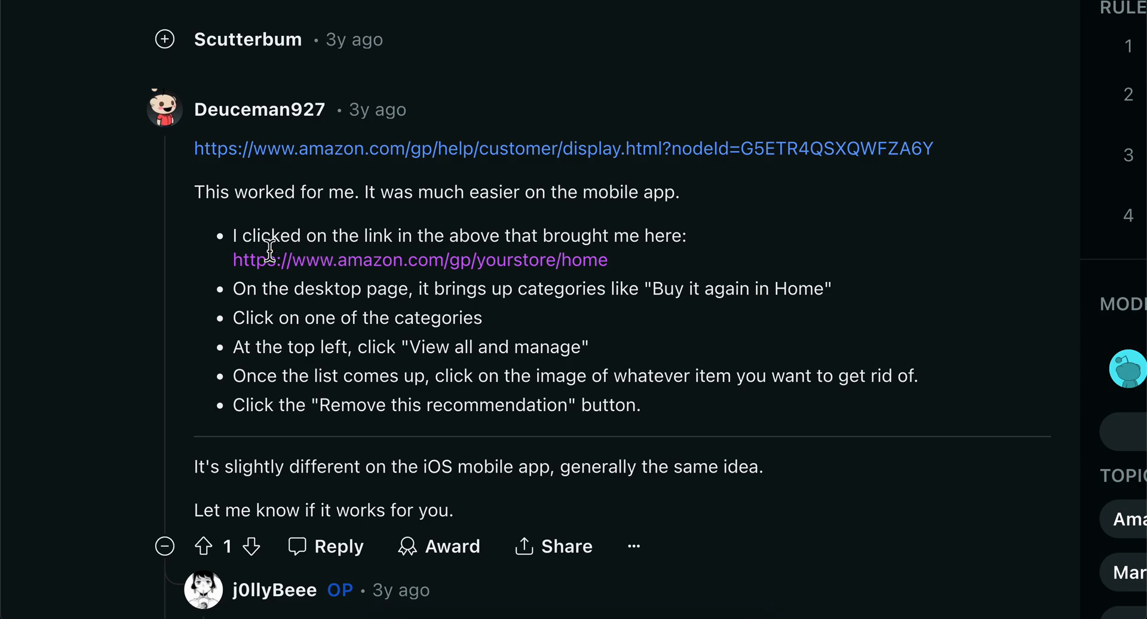
pyautogui.moveTo(365, 277)
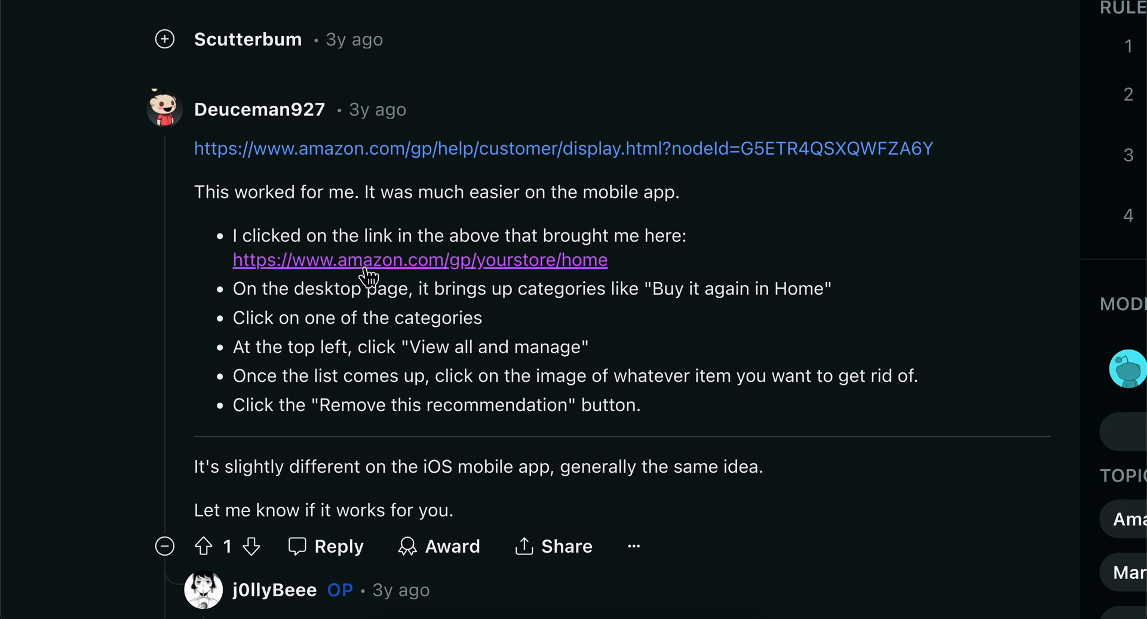
pyautogui.moveTo(743, 236)
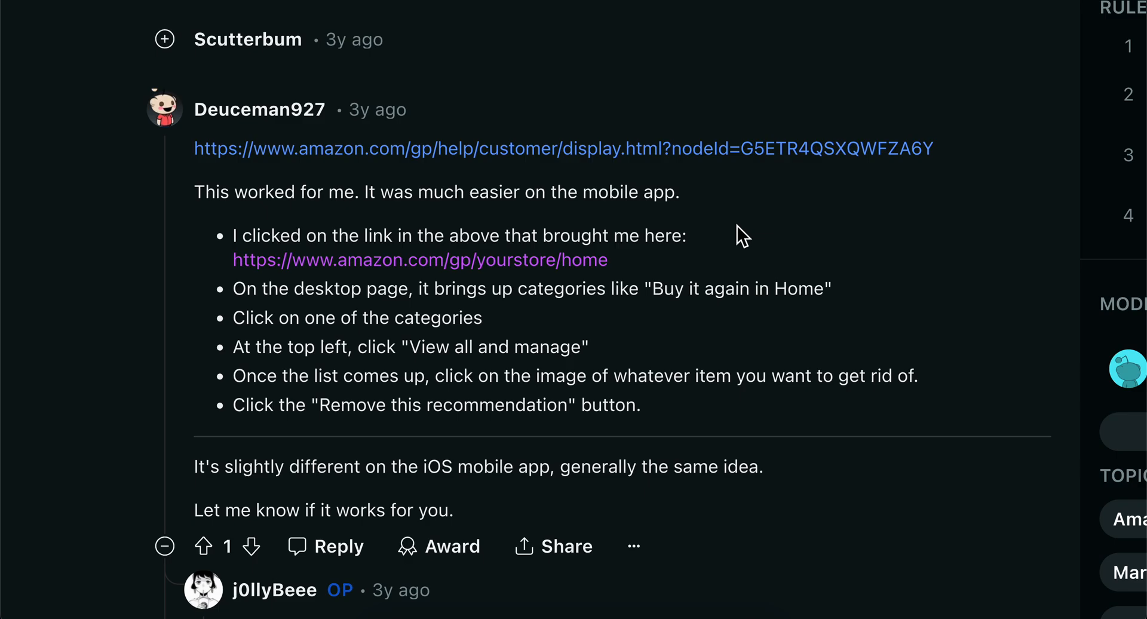
pyautogui.click(626, 269)
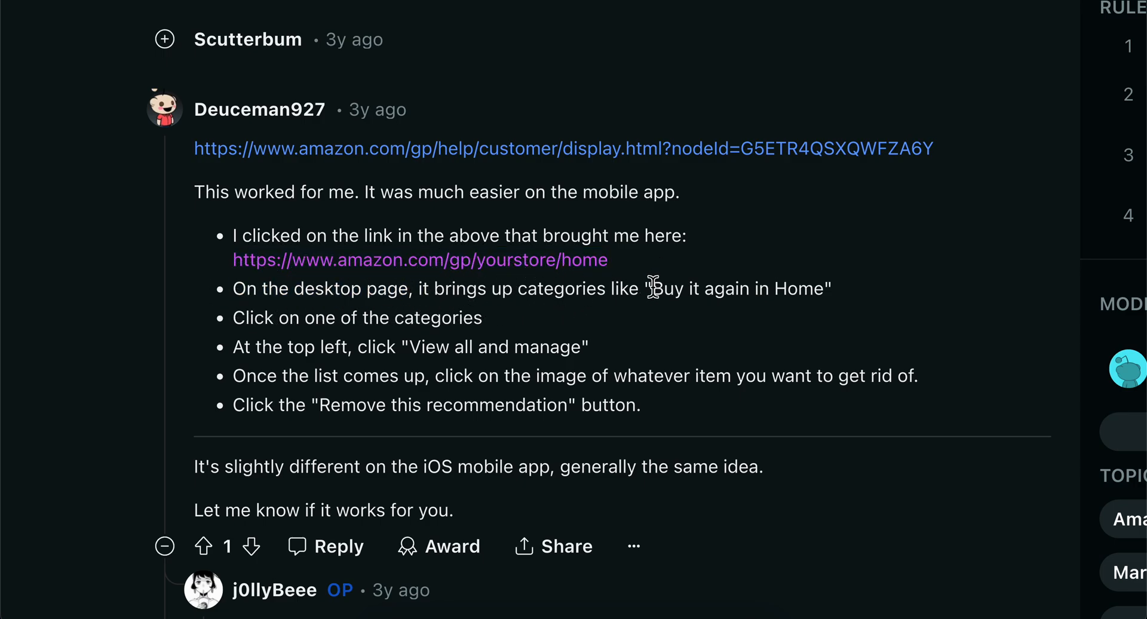
pyautogui.moveTo(652, 288); pyautogui.dragTo(830, 288)
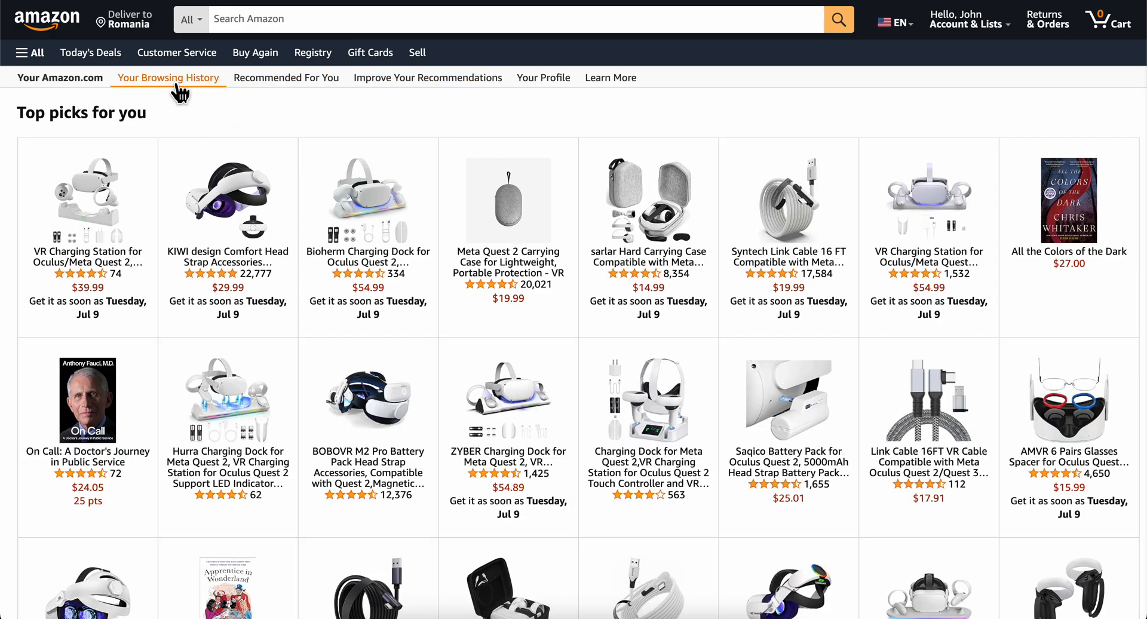
pyautogui.moveTo(137, 82)
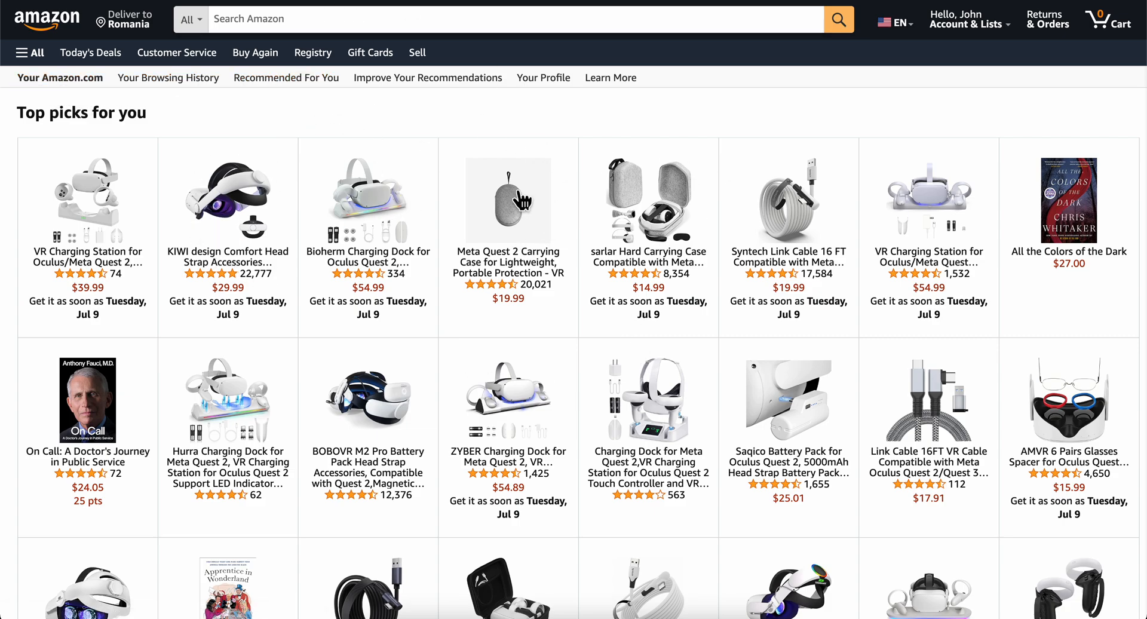
pyautogui.moveTo(377, 139)
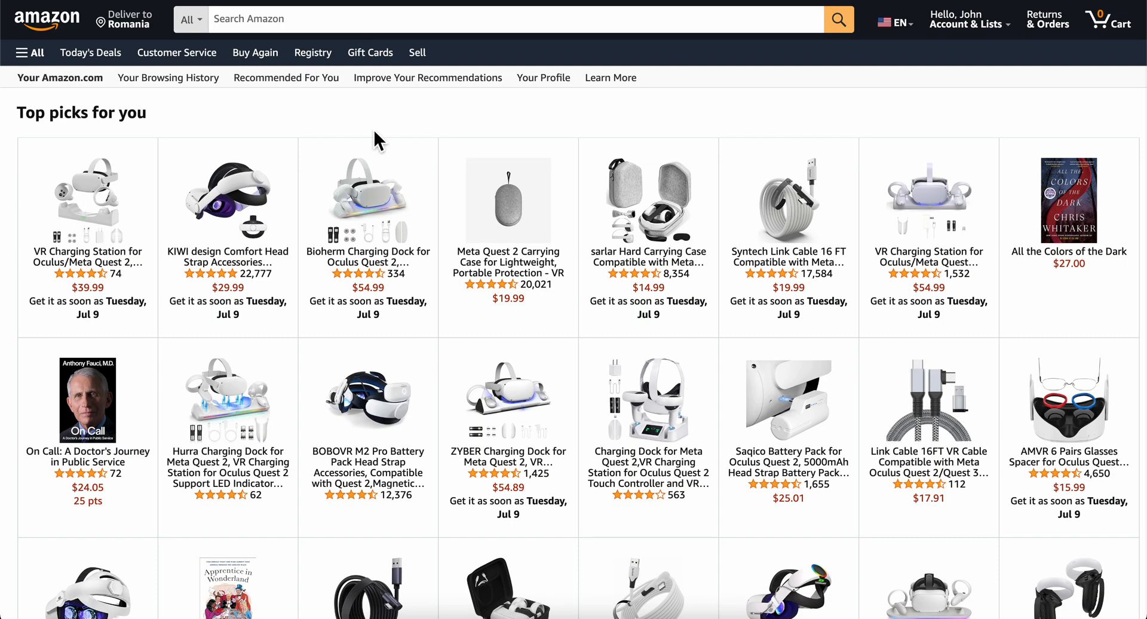
pyautogui.moveTo(574, 126)
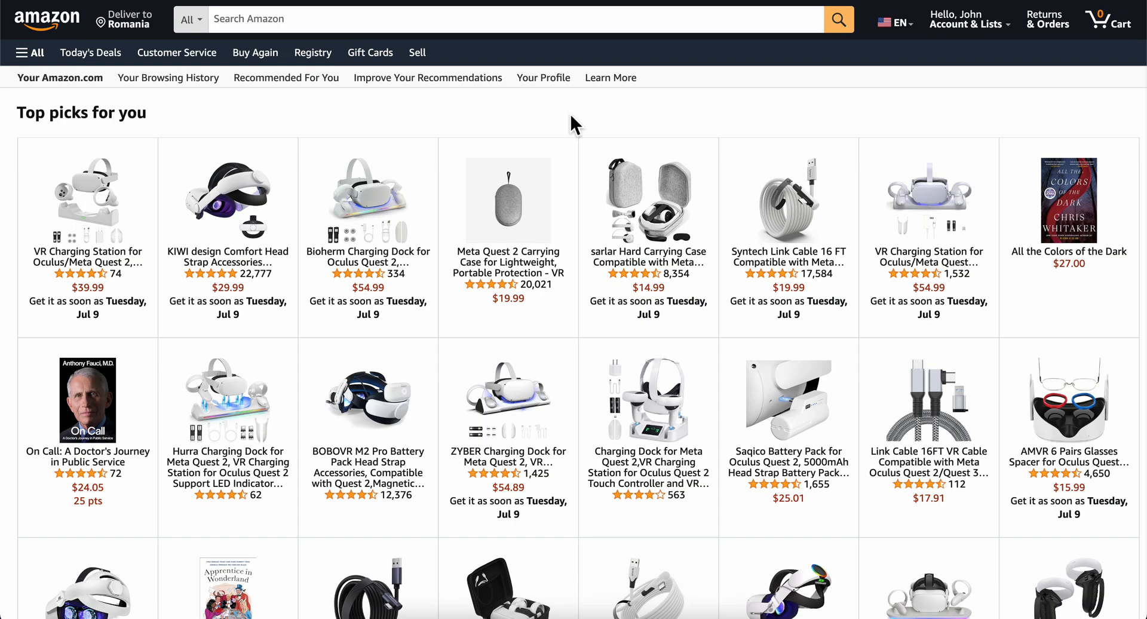
pyautogui.moveTo(642, 144)
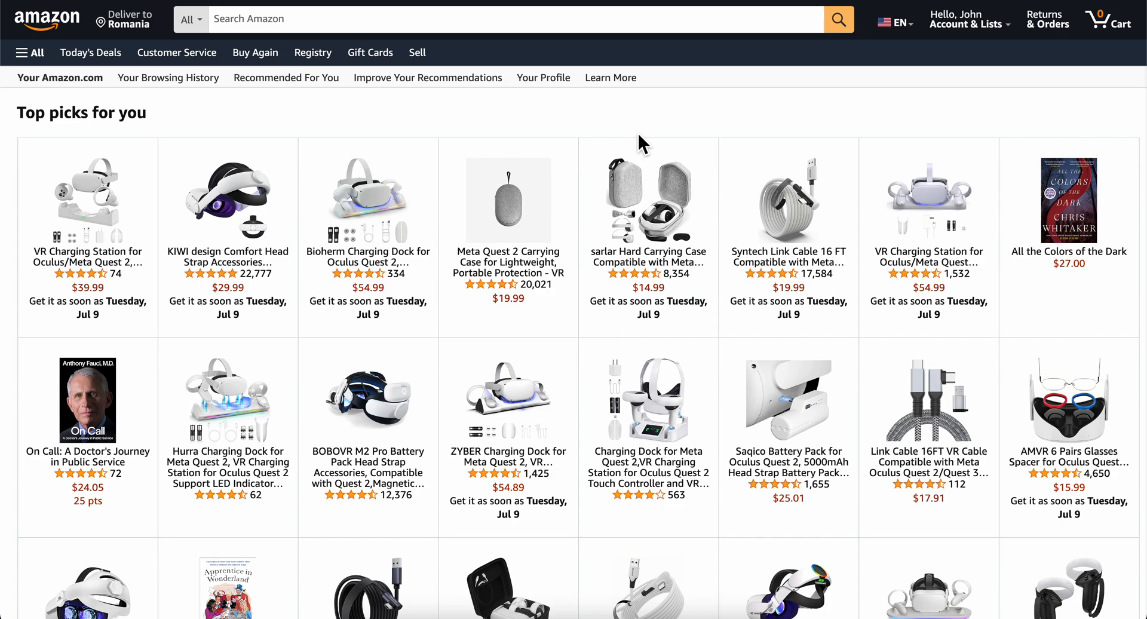